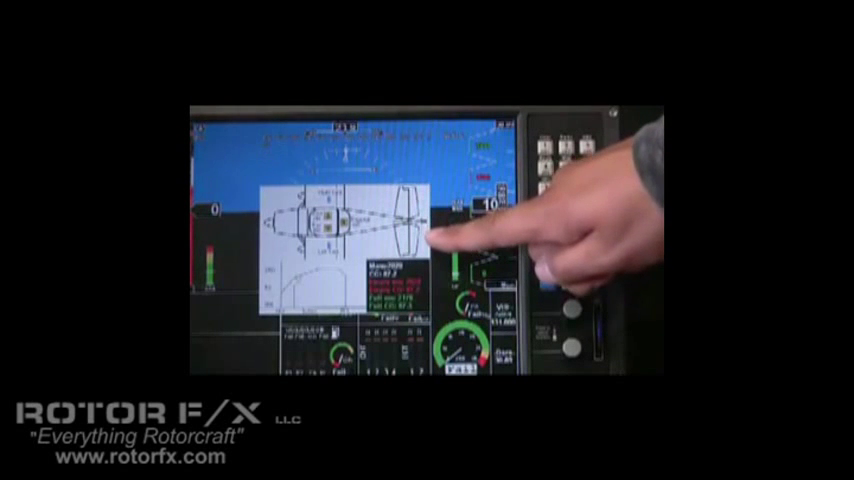
mouse_move(570, 180)
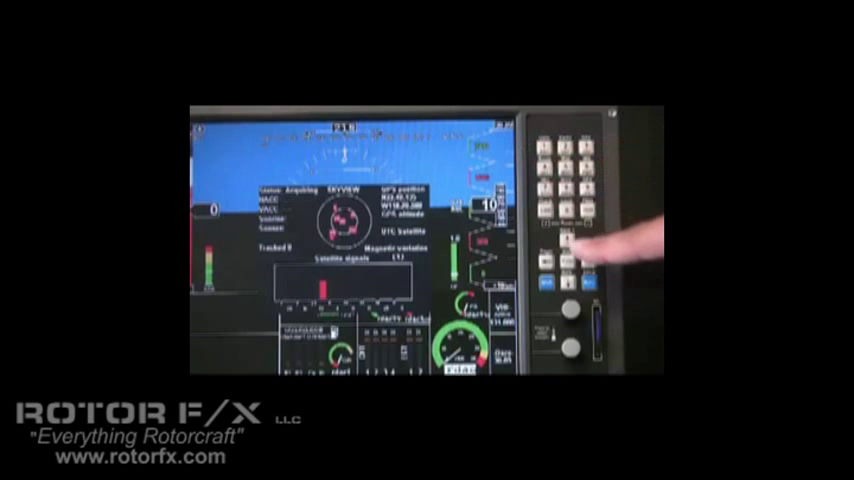
- Leave the GPS satellite status page for the attitude and 3D terrain settings menu
left_click(570, 263)
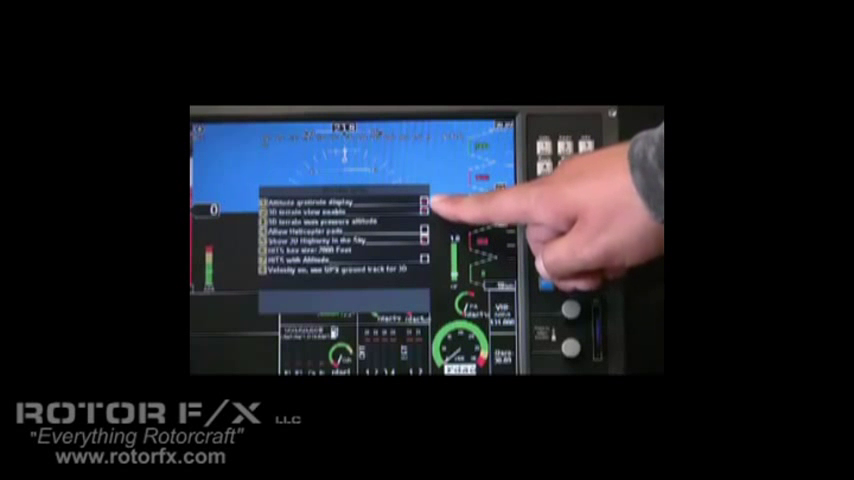
mouse_move(440, 210)
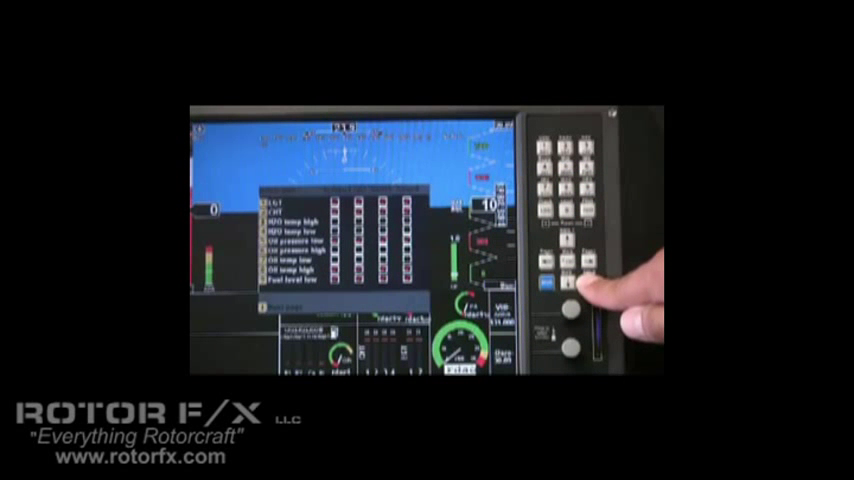
- Exit the engine alarm limits grid back to the main setup menu
left_click(546, 289)
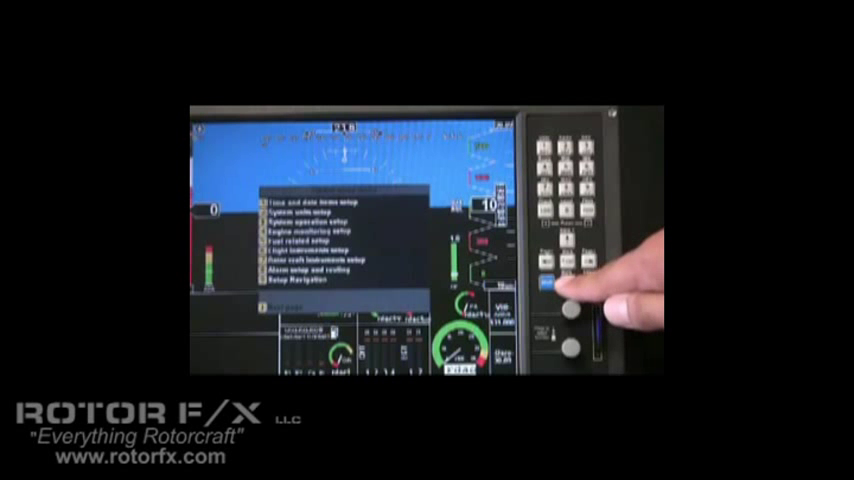